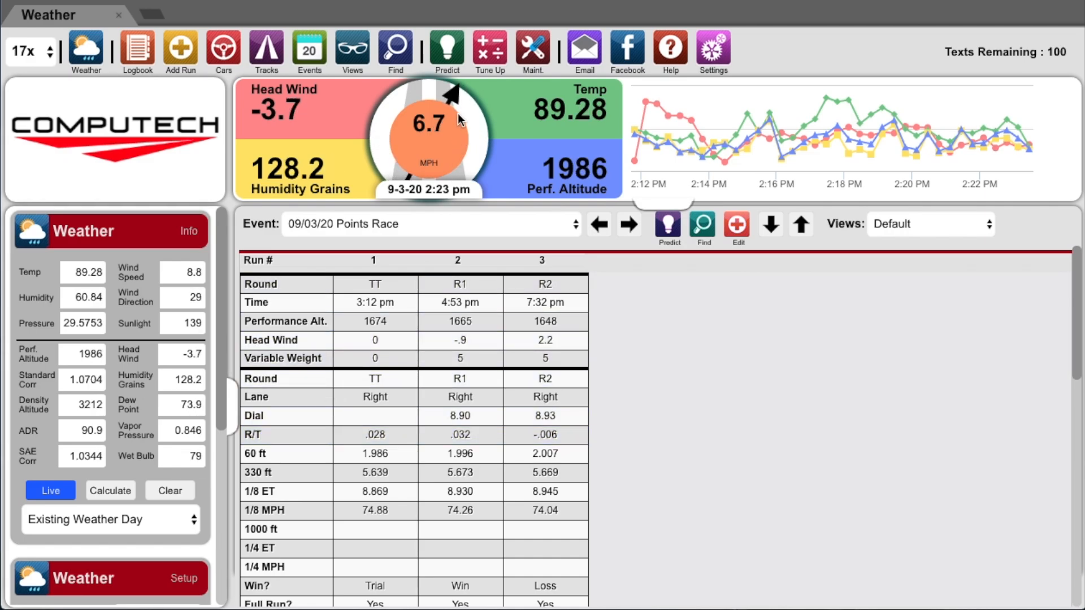
# Step: Show car 17x's prediction analysis, down to Jr Dragster With Wind predictions 8.864 and 8.943
pyautogui.click(446, 47)
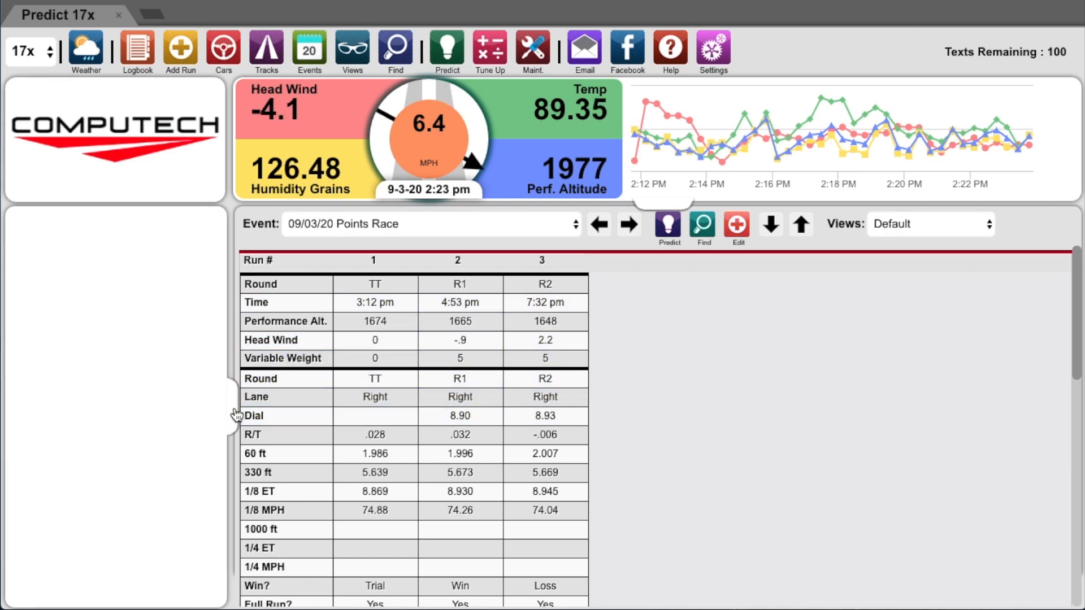
pyautogui.click(666, 224)
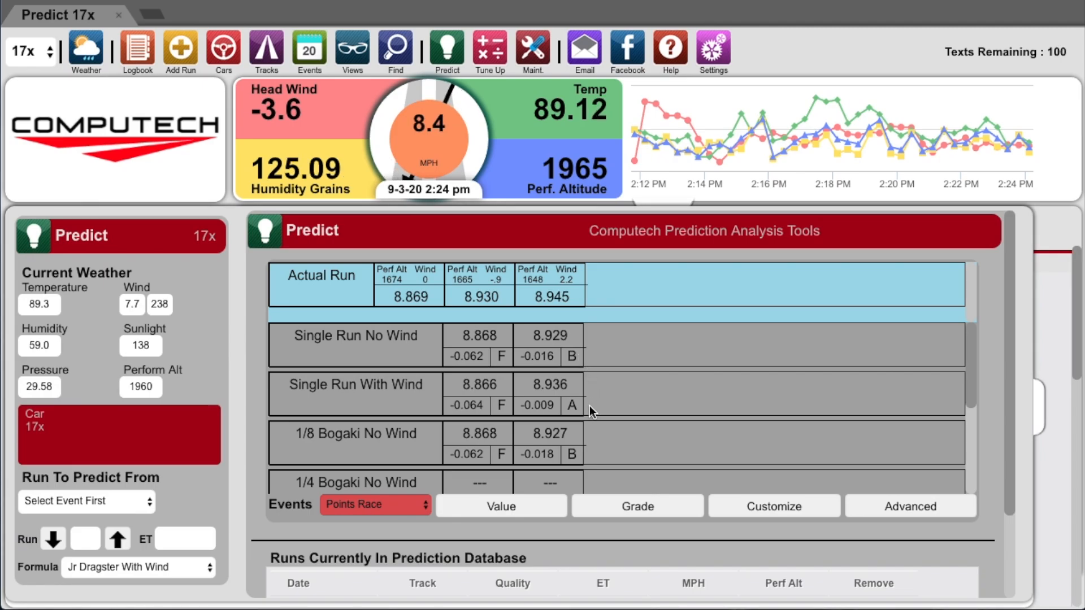
pyautogui.scroll(-3)
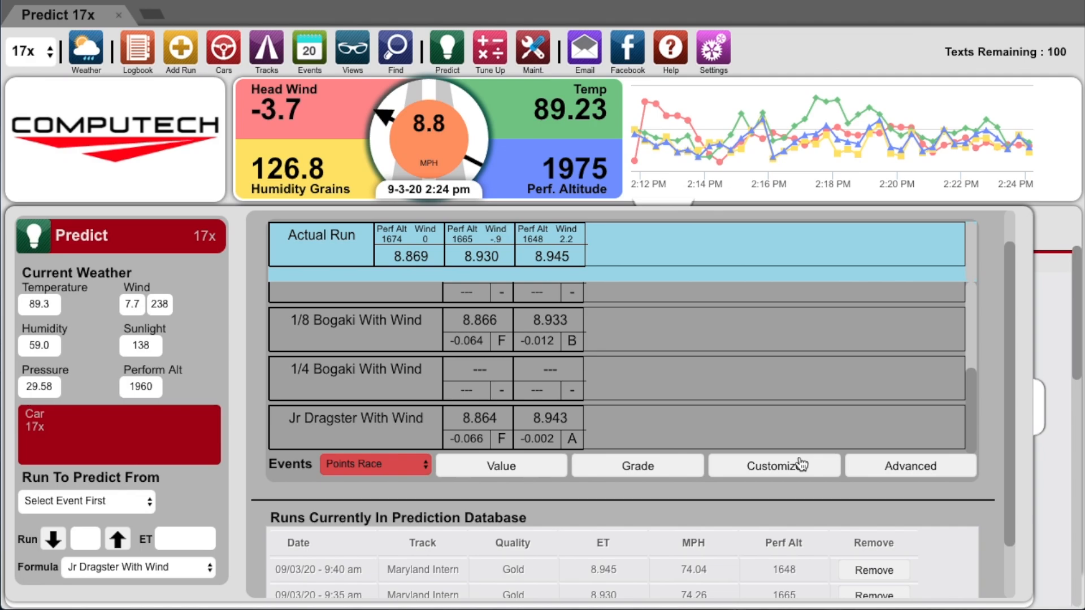
# Step: Load the Jr Dragster With Wind formula into the custom formula editor
pyautogui.click(774, 465)
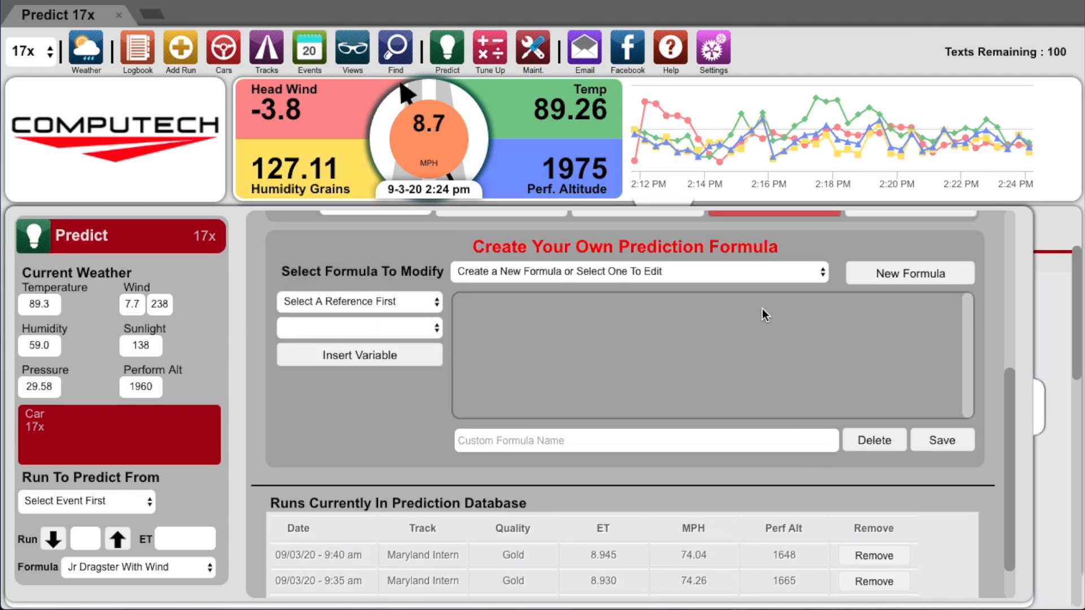
pyautogui.click(637, 271)
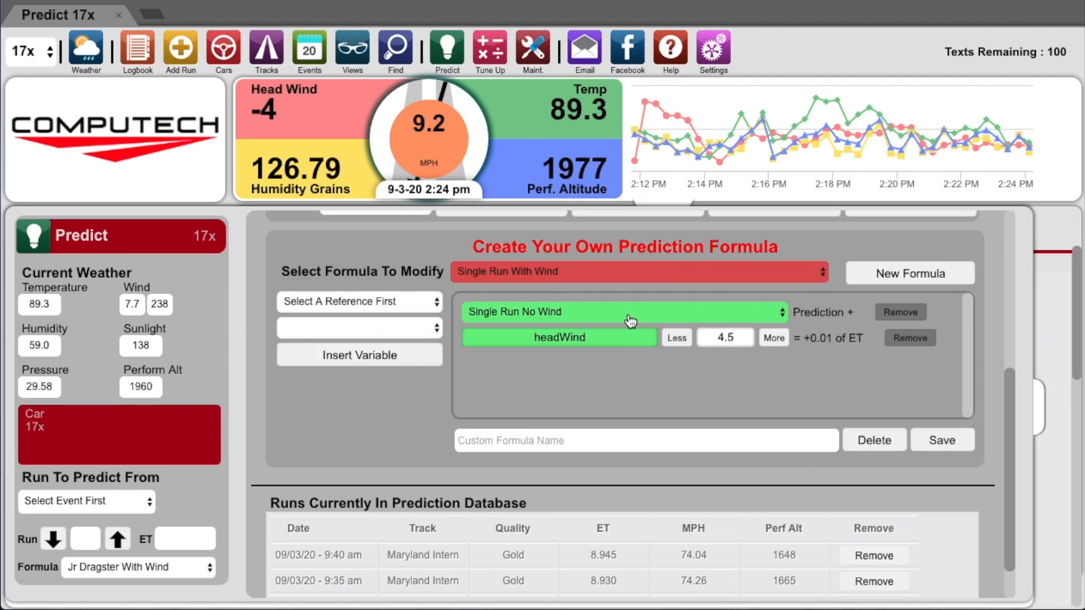
pyautogui.click(638, 271)
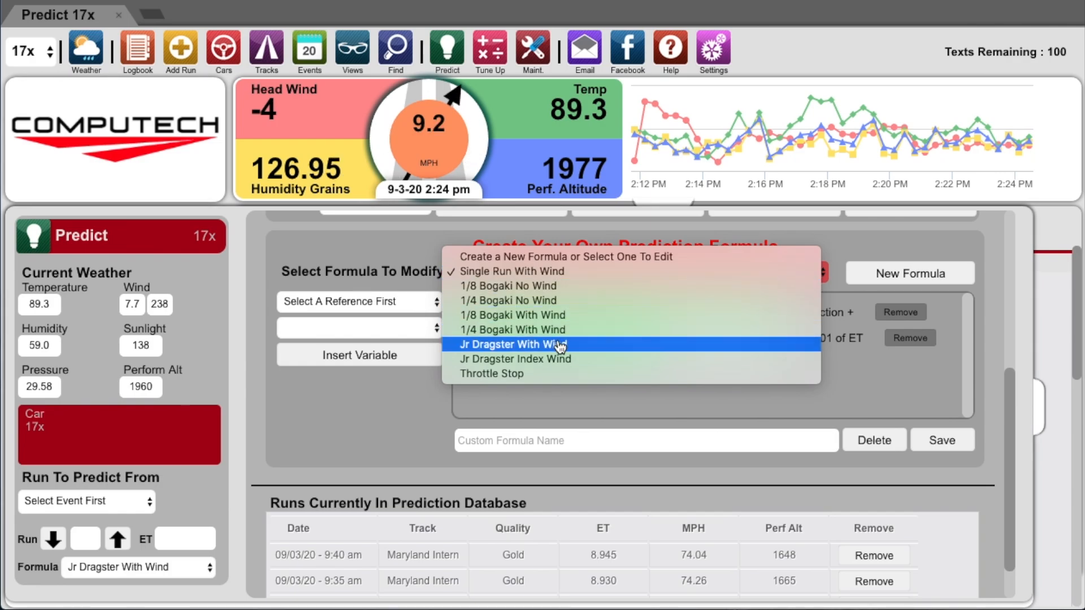
pyautogui.click(512, 344)
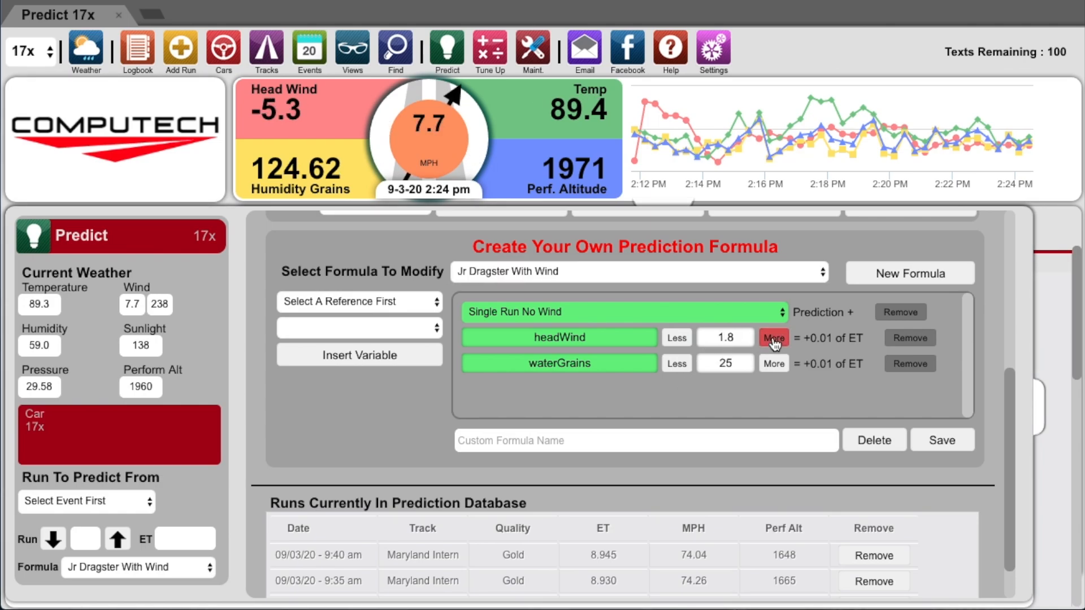
# Step: Set the formula's headWind factor to 2.0 per 0.01 of ET
pyautogui.click(773, 338)
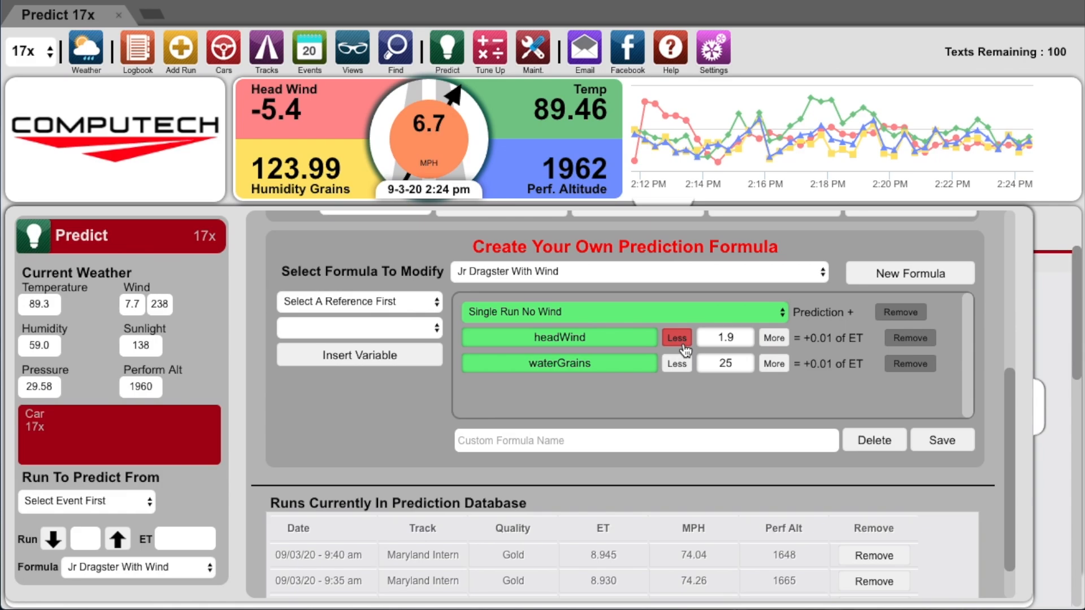
pyautogui.click(773, 337)
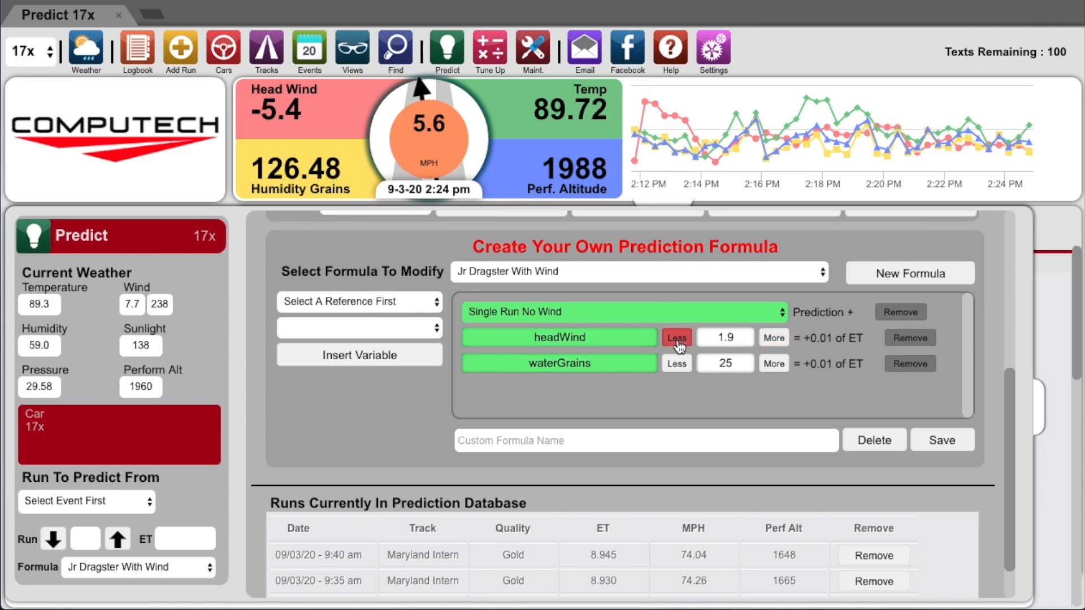
pyautogui.click(772, 338)
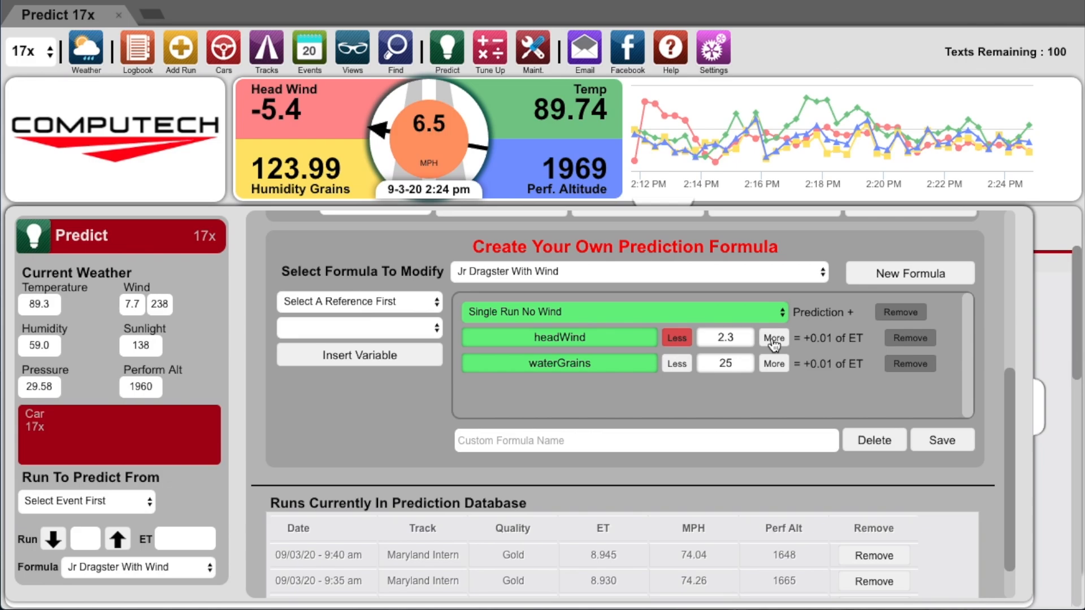
pyautogui.click(676, 338)
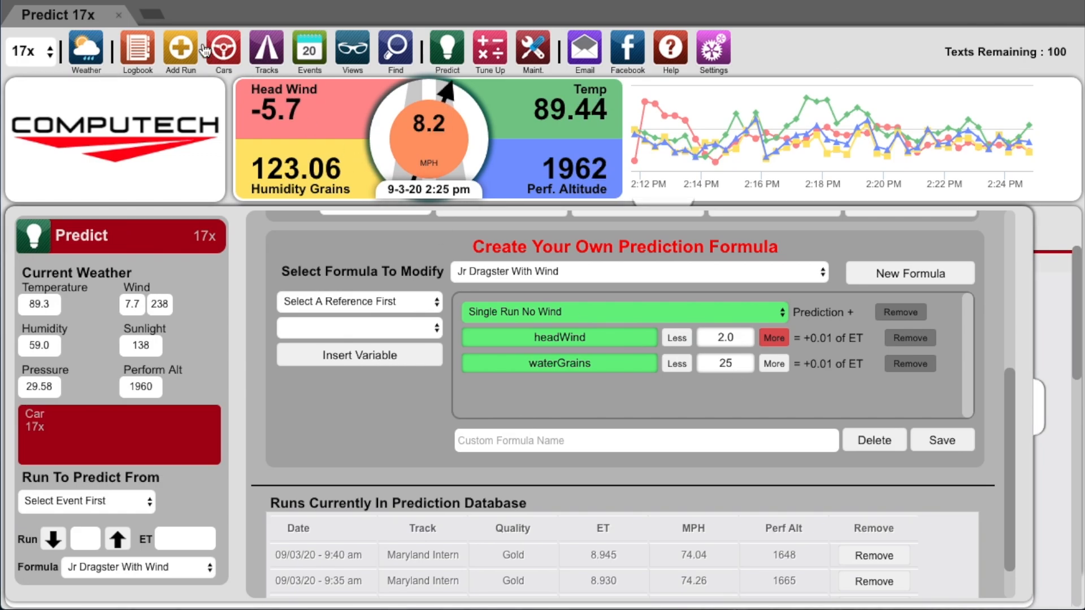
# Step: Set up the Tune Up Variable Effect On ET calculator with Head Wind as the variable
pyautogui.click(85, 50)
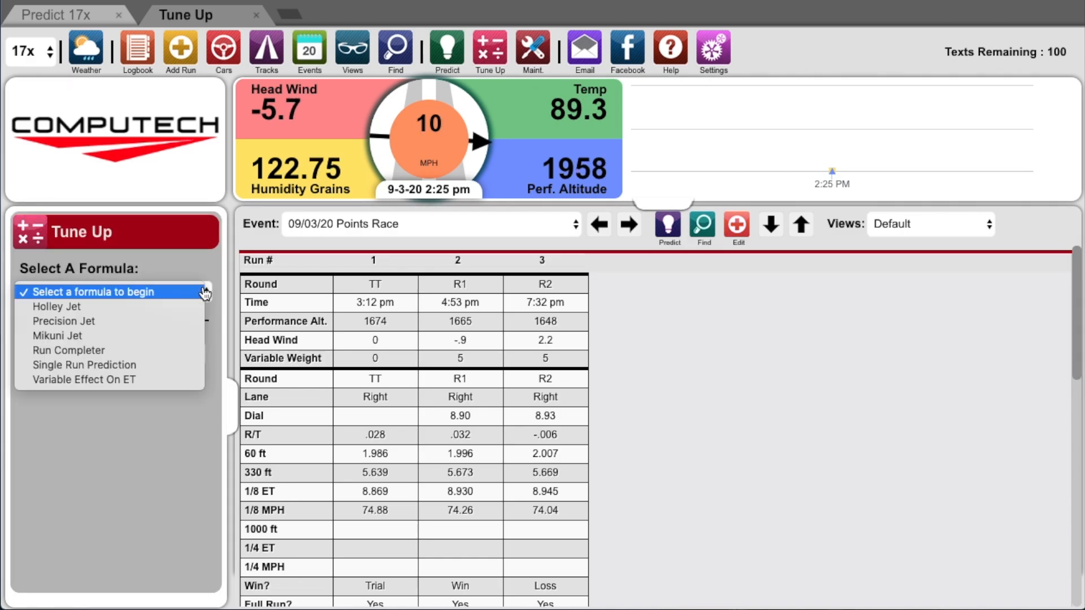
pyautogui.click(84, 379)
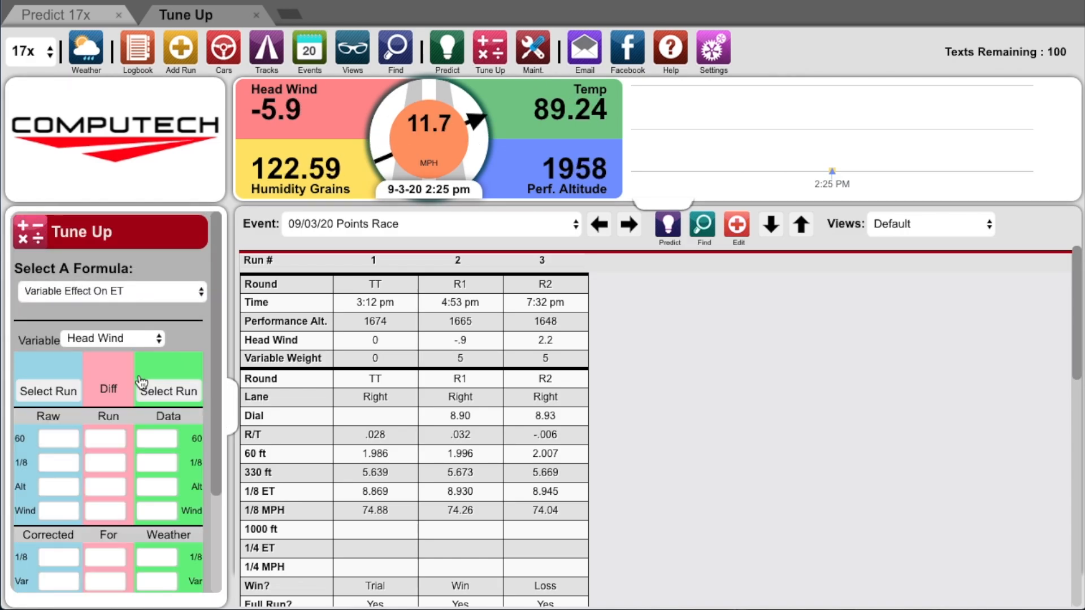
pyautogui.click(111, 339)
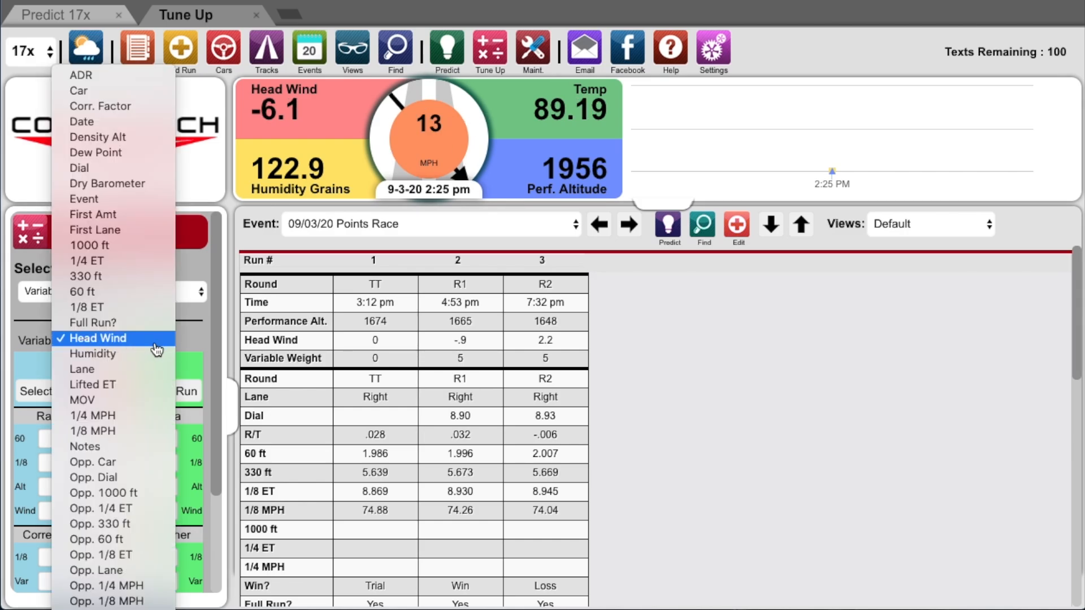
pyautogui.click(99, 339)
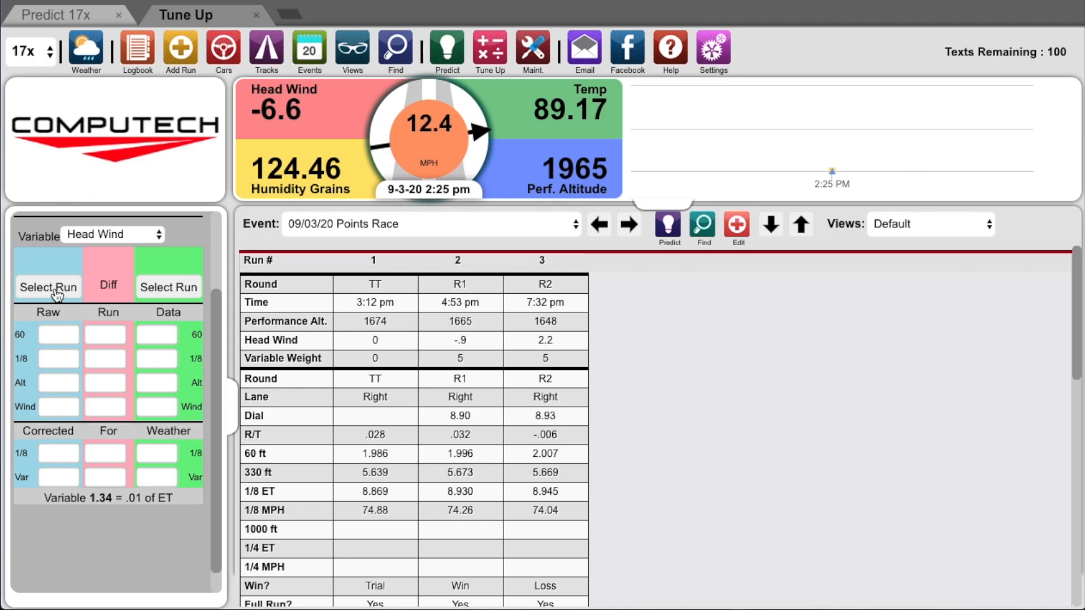
pyautogui.moveTo(460, 358)
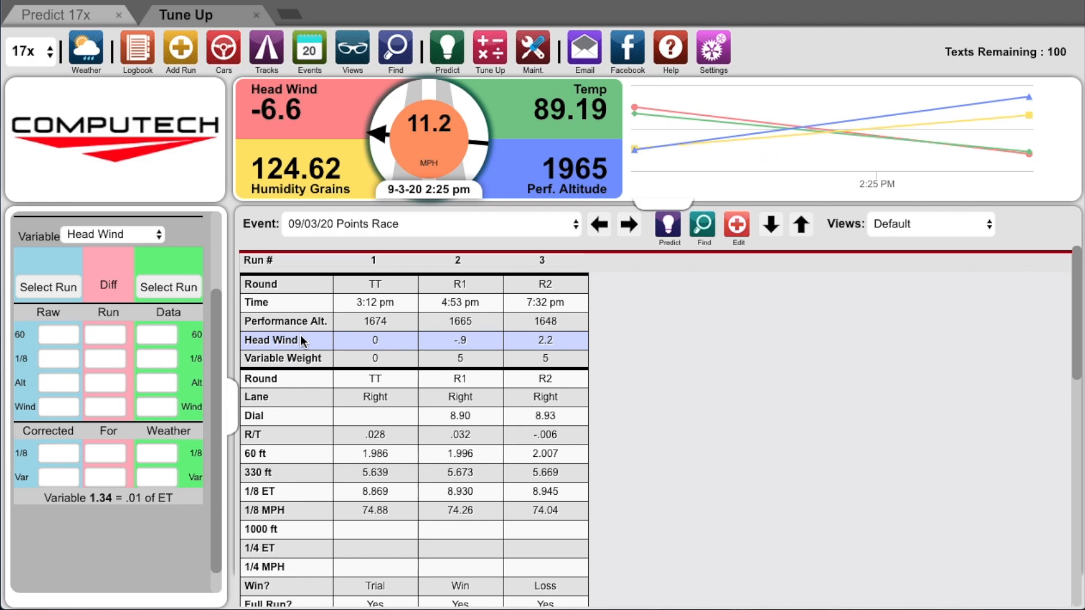
pyautogui.moveTo(475, 358)
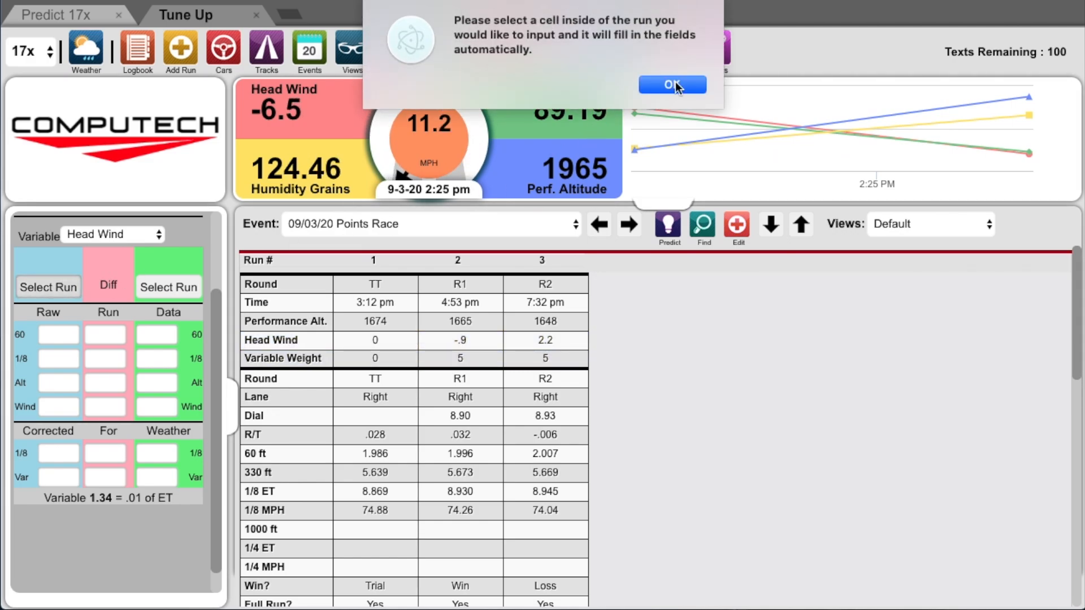
# Step: Fill the calculator's raw side from the 4:53 pm run (1.996, 8.930, 1665, wind -.9)
pyautogui.click(671, 84)
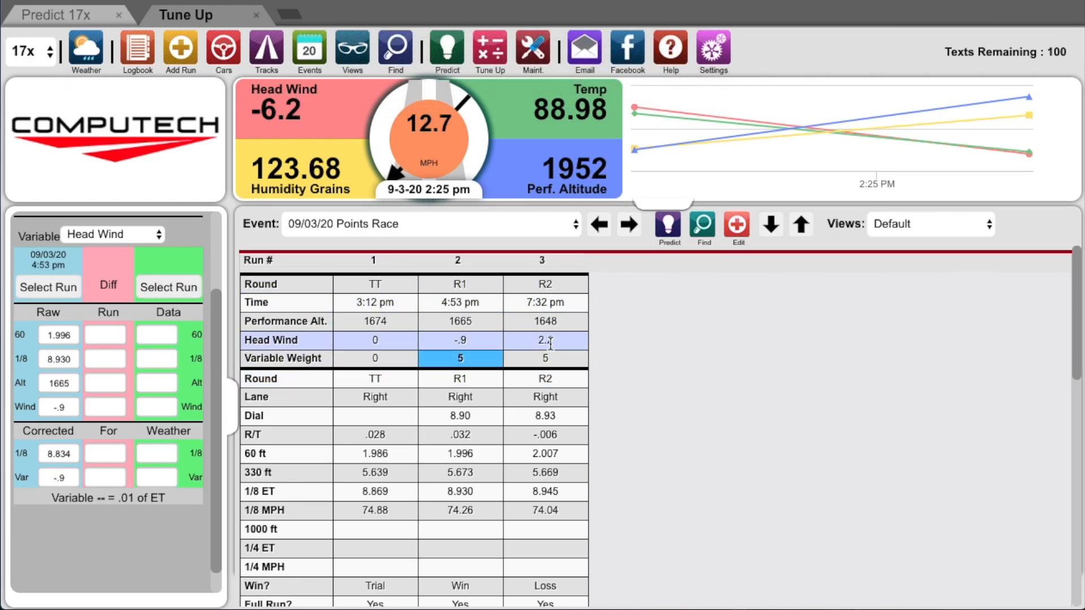
pyautogui.click(545, 339)
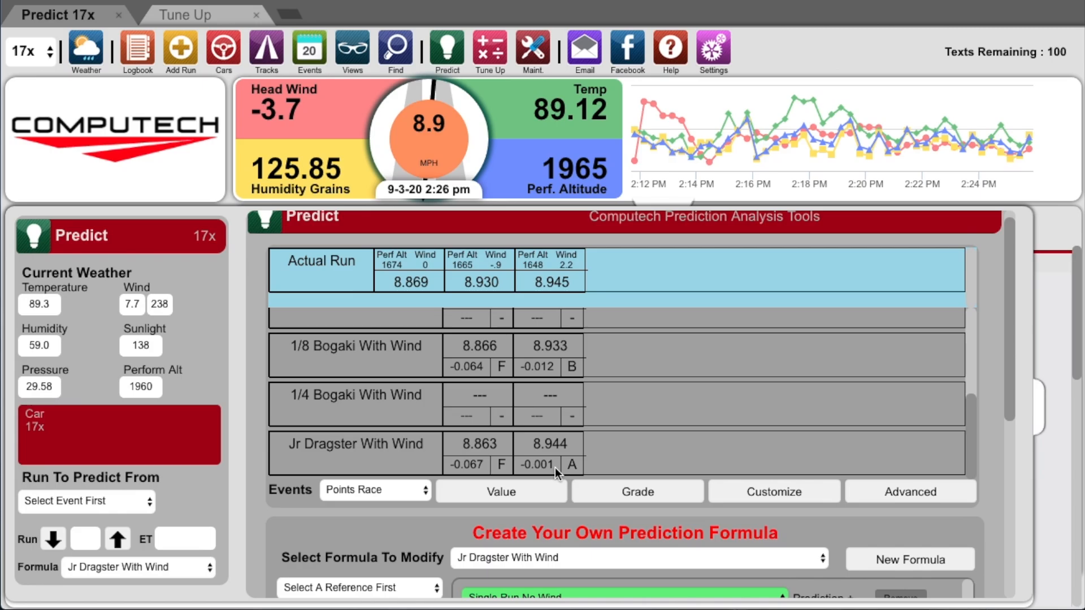
pyautogui.moveTo(903, 400)
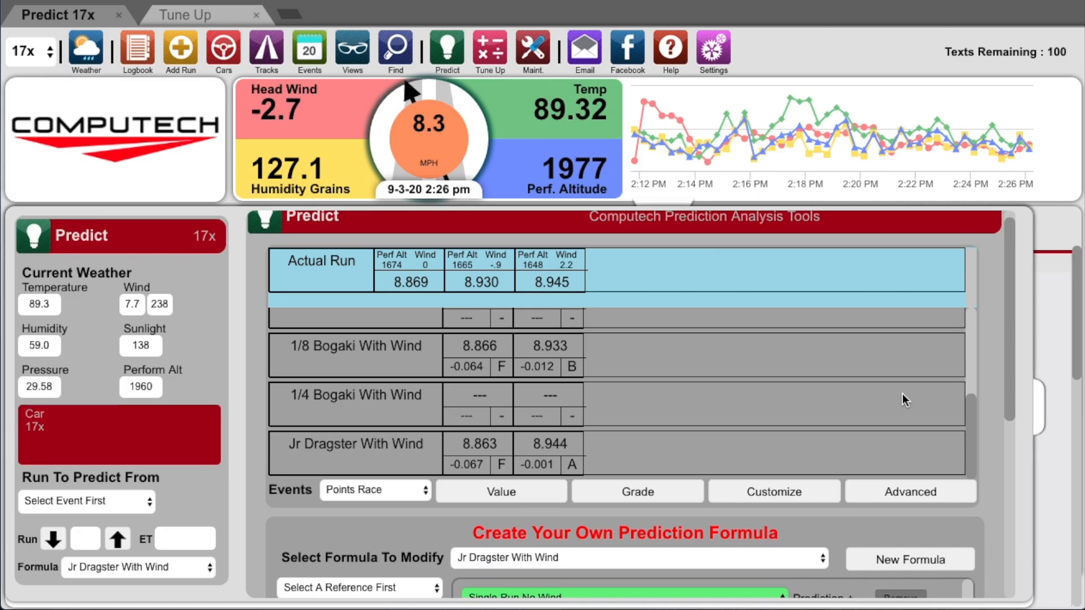
# Step: Load the Jr Dragster Index Wind formula, based on Single Run No Wind, with desired ET 8.90
pyautogui.scroll(-3)
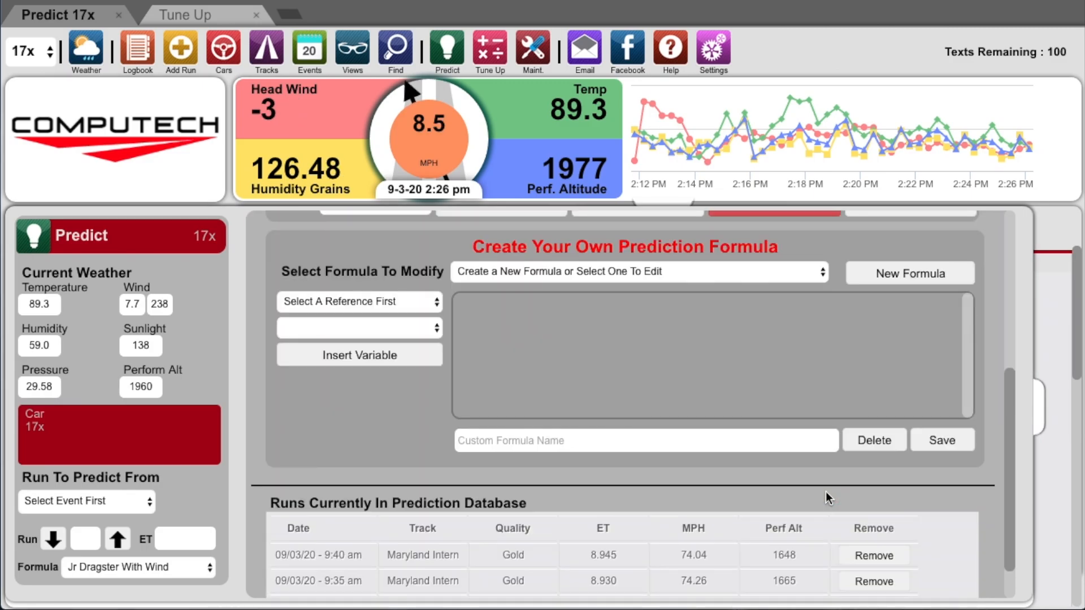
pyautogui.click(637, 271)
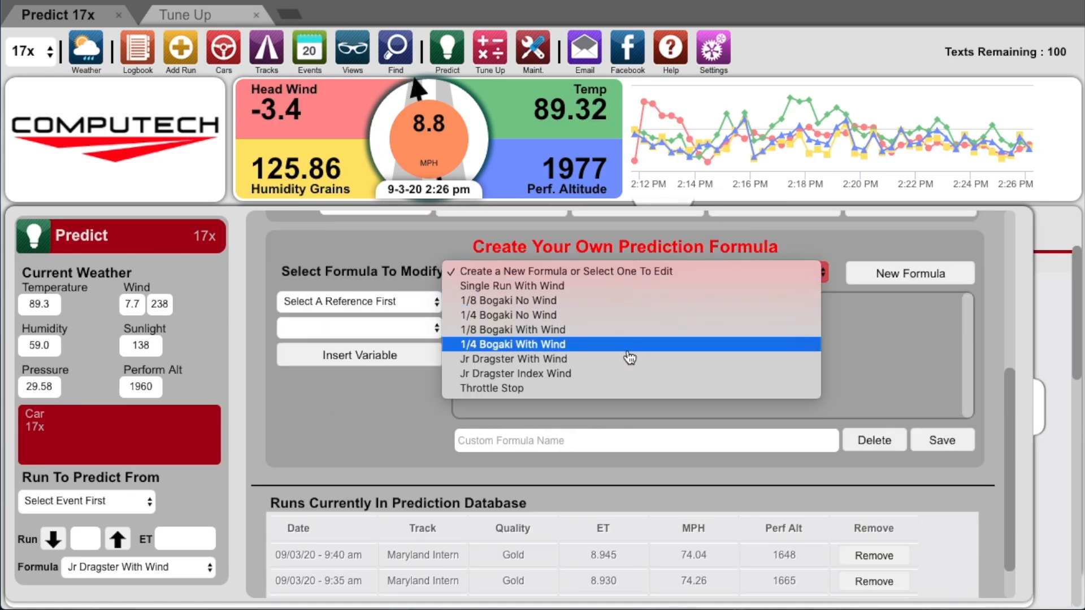
pyautogui.click(510, 373)
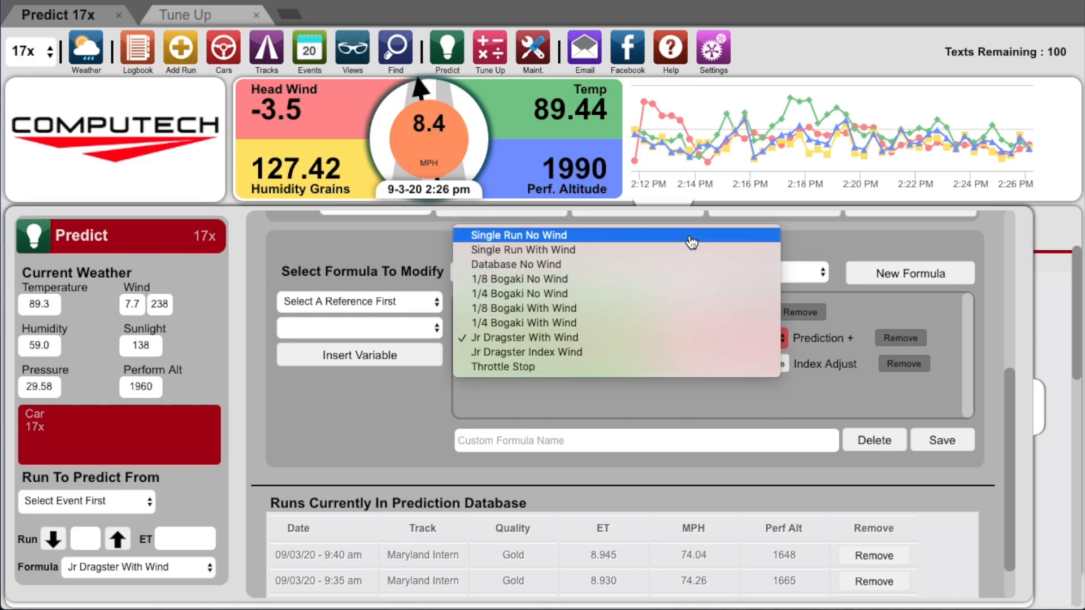
pyautogui.click(526, 351)
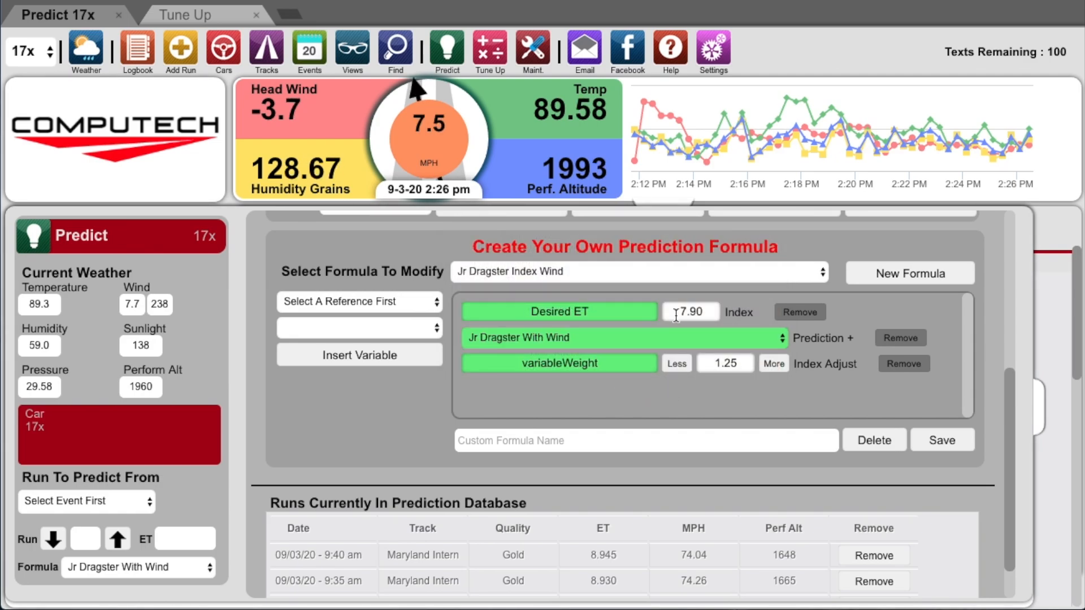
pyautogui.click(689, 312)
pyautogui.write('8.9')
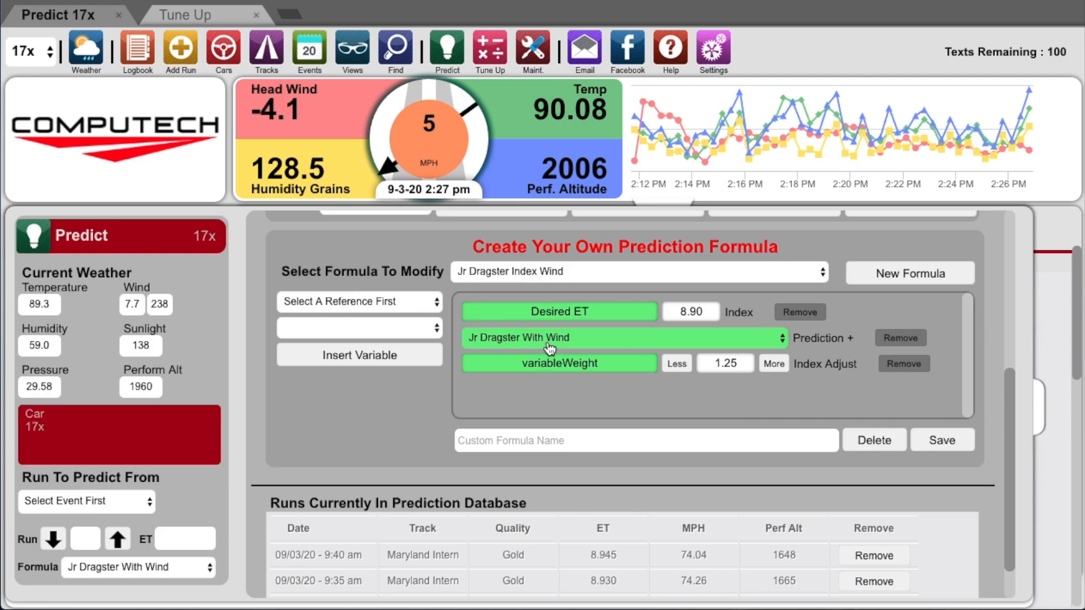
pyautogui.click(185, 15)
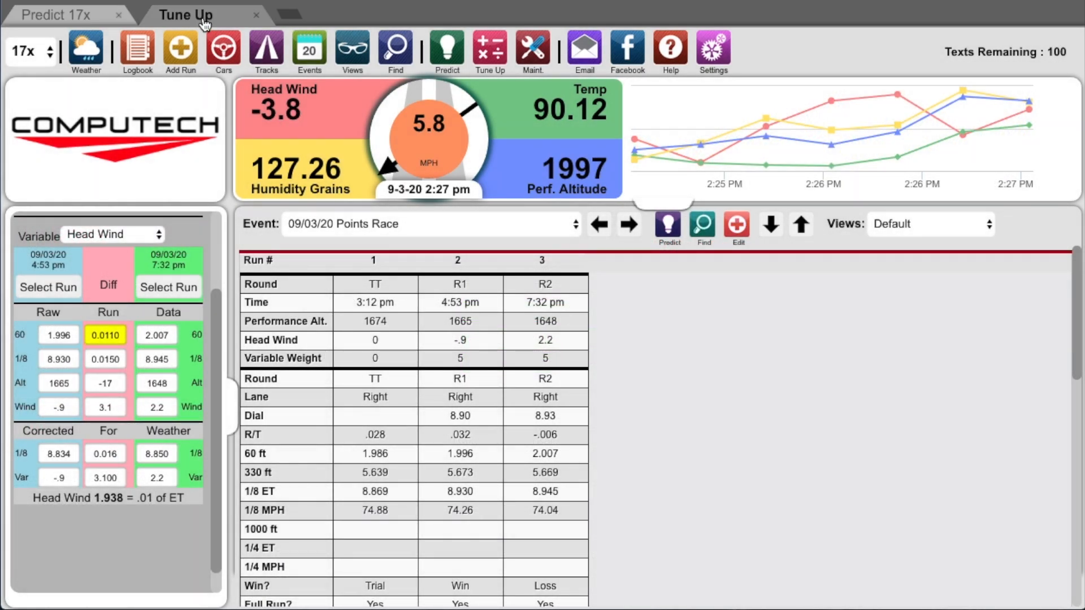
# Step: Compare the 3:12 pm and 7:32 pm runs in Tune Up by Variable Weight
pyautogui.click(111, 235)
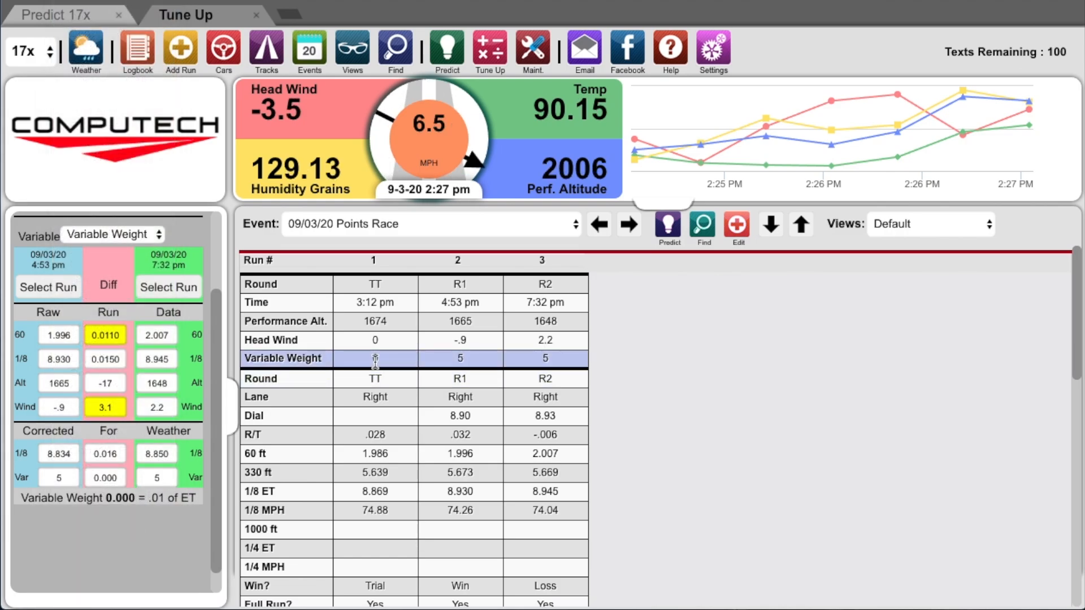
pyautogui.click(48, 287)
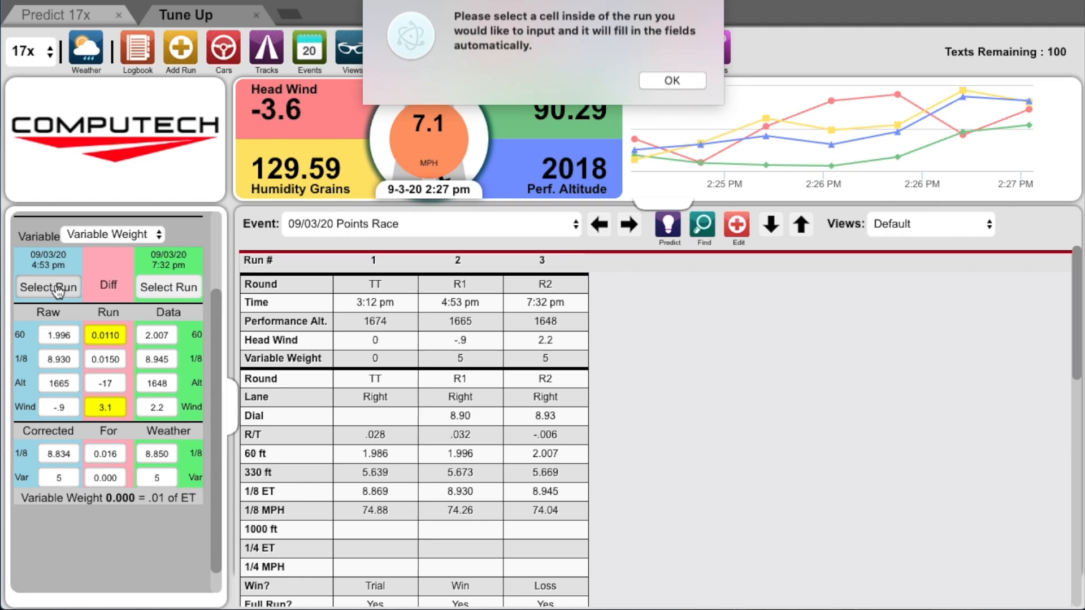
pyautogui.click(670, 80)
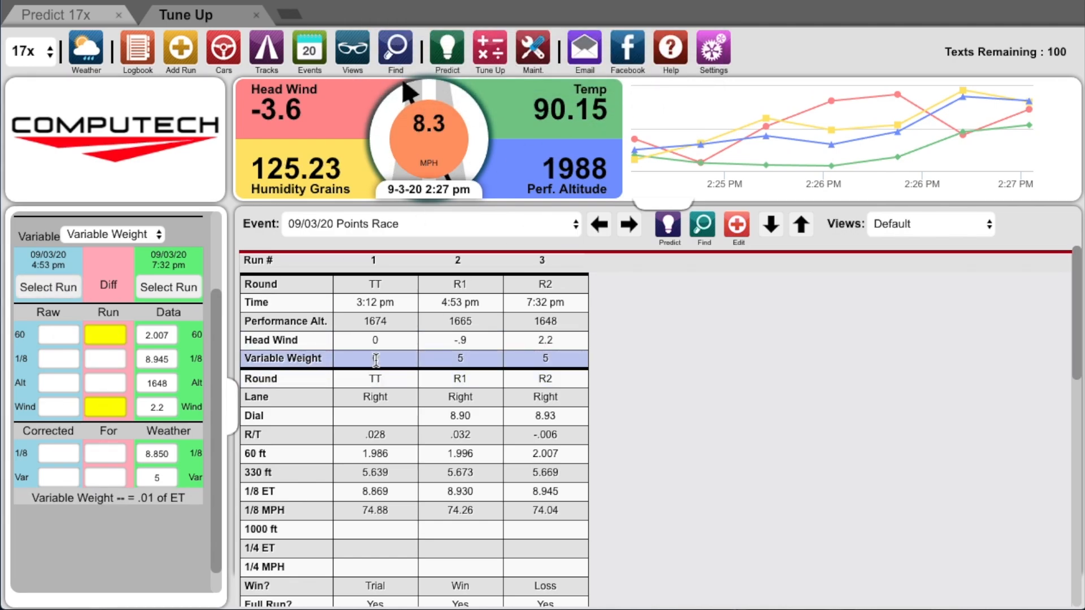
pyautogui.click(375, 358)
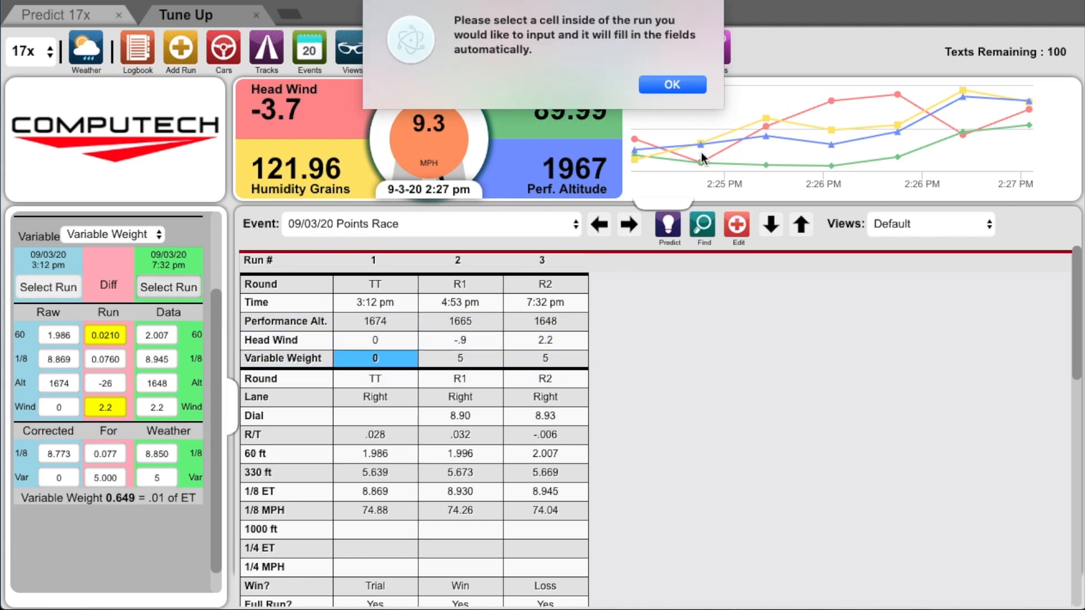
pyautogui.click(669, 84)
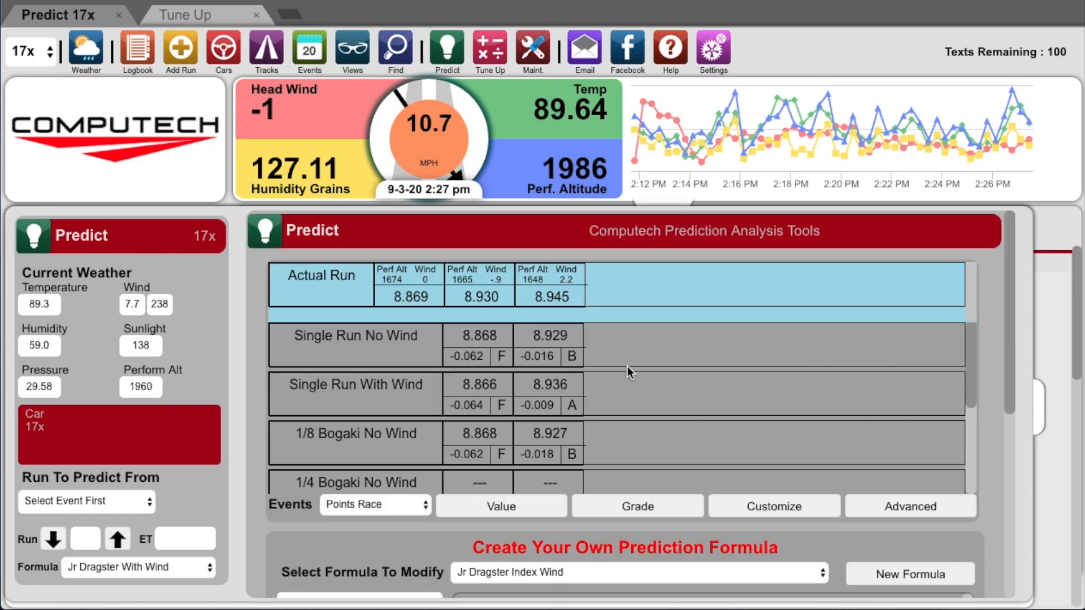
# Step: Use run 3 of the 09/03/20 Points Race (ET 8.945) as the prediction base
pyautogui.scroll(-3)
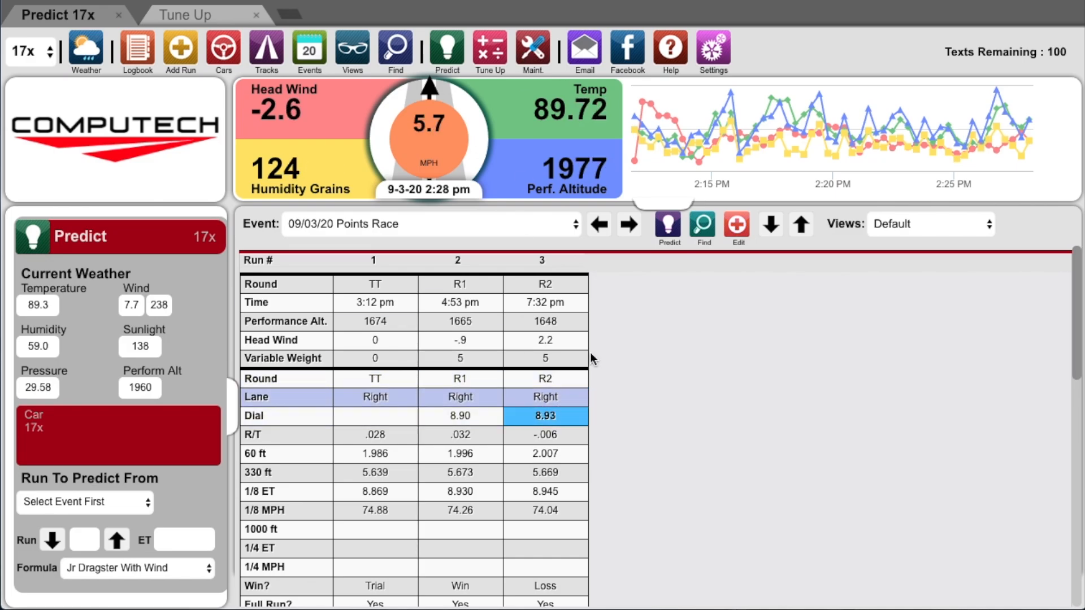
pyautogui.click(668, 226)
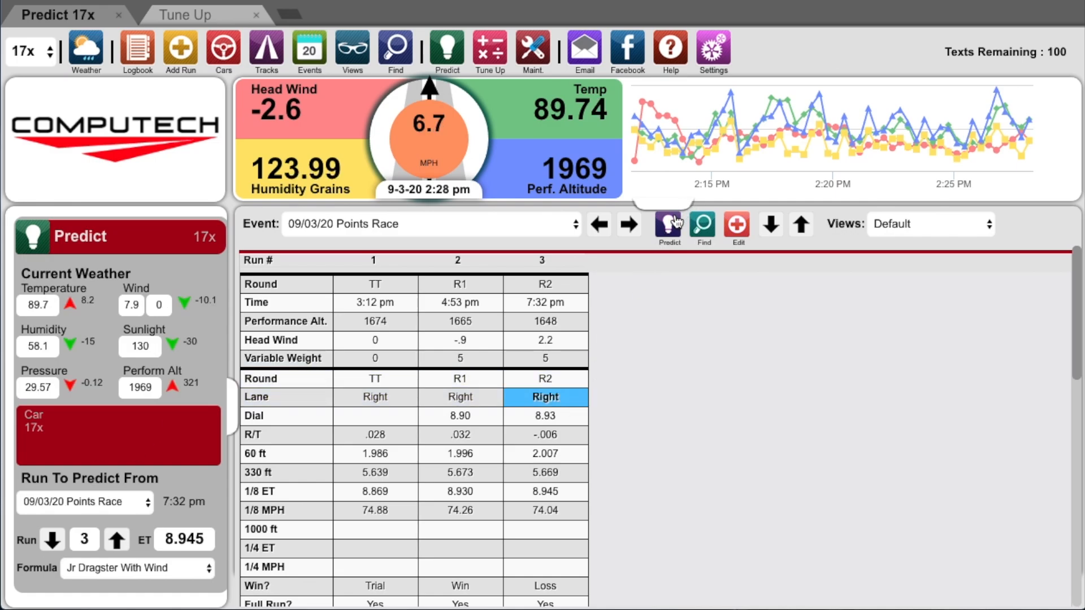
# Step: Calculate the Jr Dragster With Wind prediction for car 17x, giving 8.917 ET
pyautogui.click(668, 224)
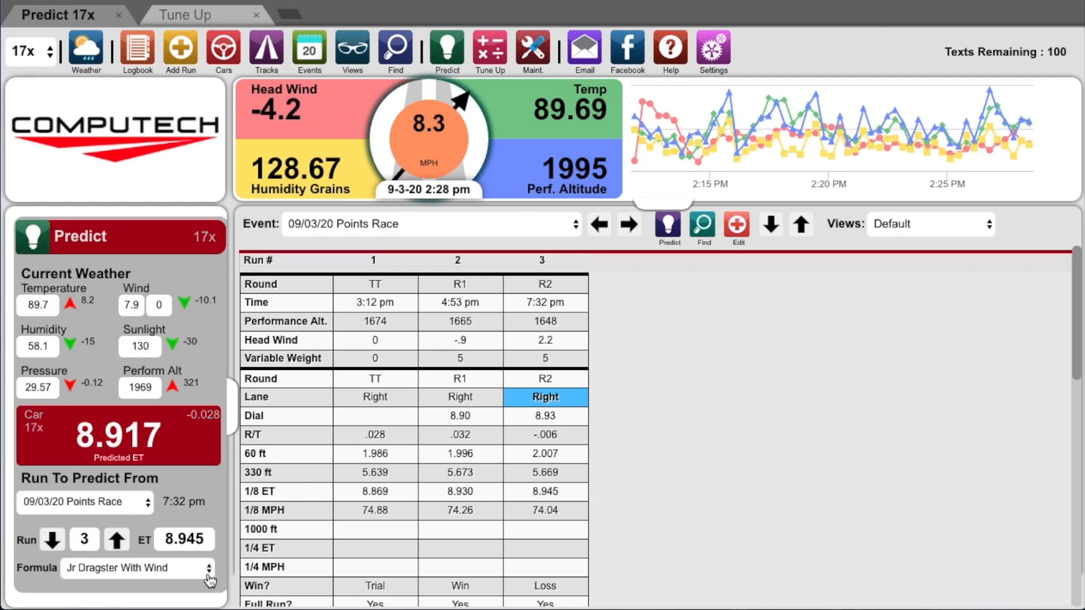
# Step: Switch the prediction formula to Jr Dragster Index Wind, calling for 3.62 lb variable weight
pyautogui.click(135, 567)
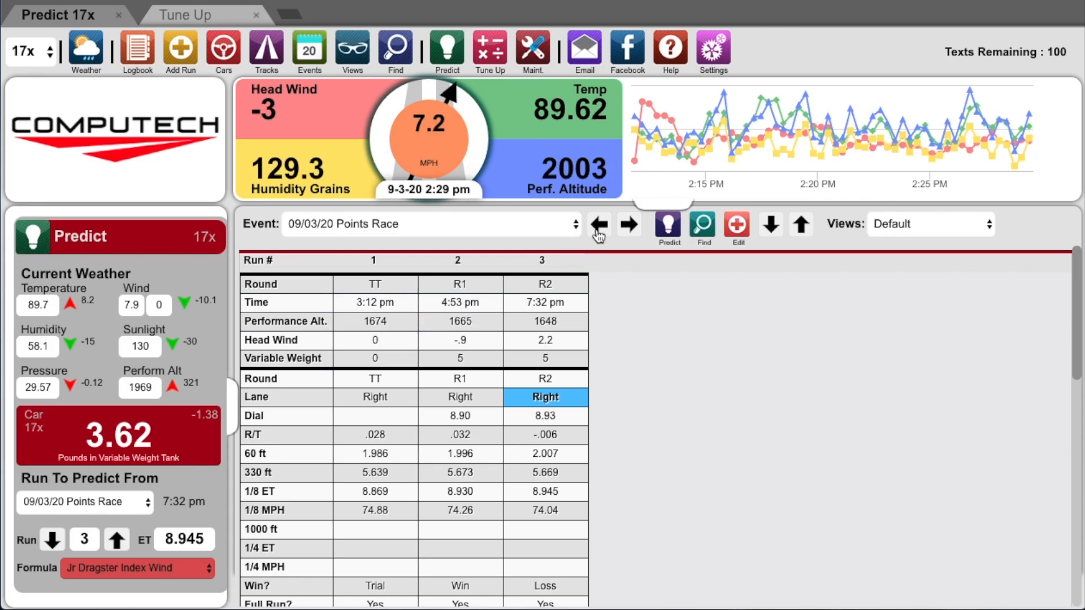
# Step: Open Settings, close it, then reopen it to show the advanced options
pyautogui.click(712, 47)
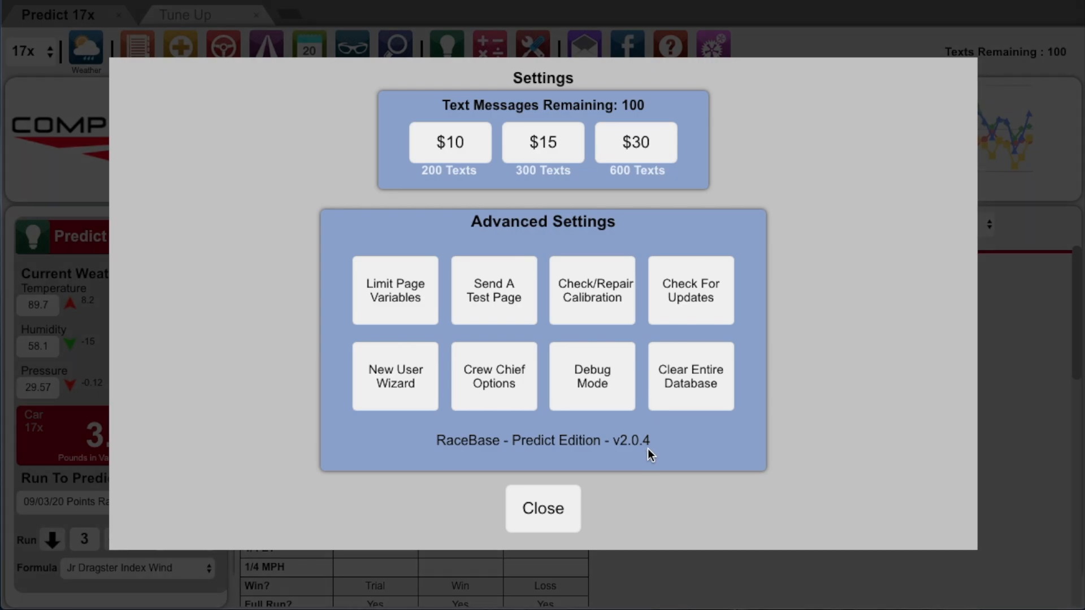
pyautogui.moveTo(671, 309)
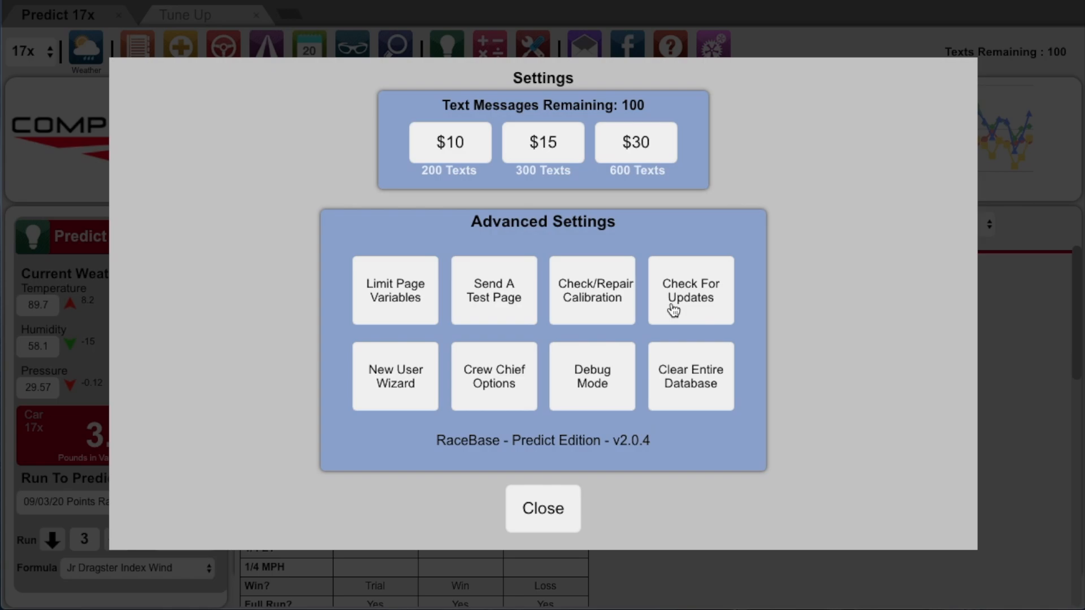
pyautogui.moveTo(561, 497)
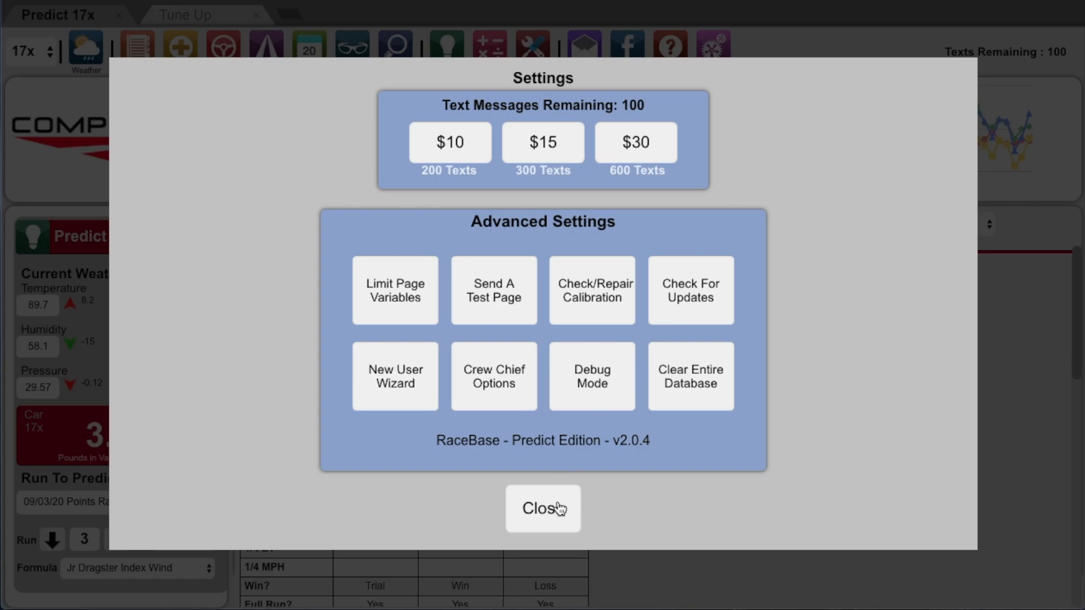
pyautogui.click(542, 508)
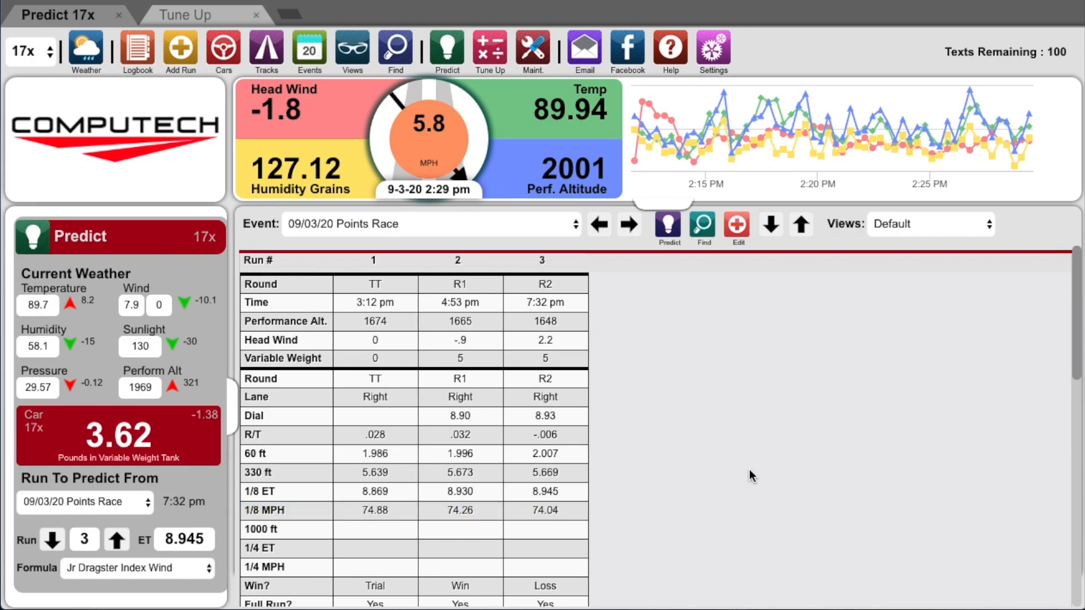
pyautogui.click(712, 50)
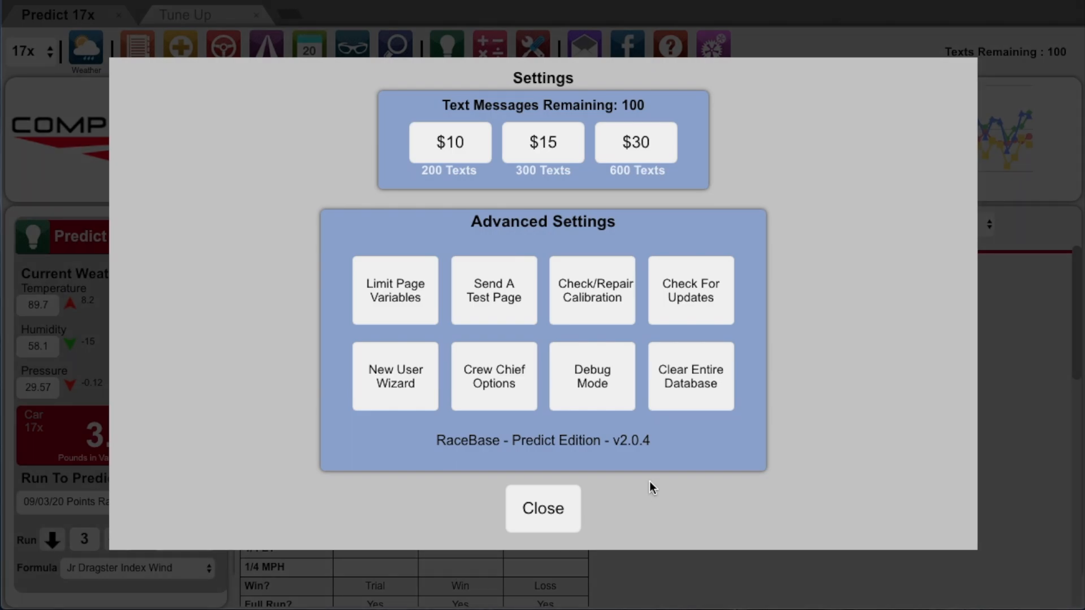
# Step: Run the 'resetformulas' debug command to reset prediction formulas and acknowledge the user-deleted notice
pyautogui.click(591, 375)
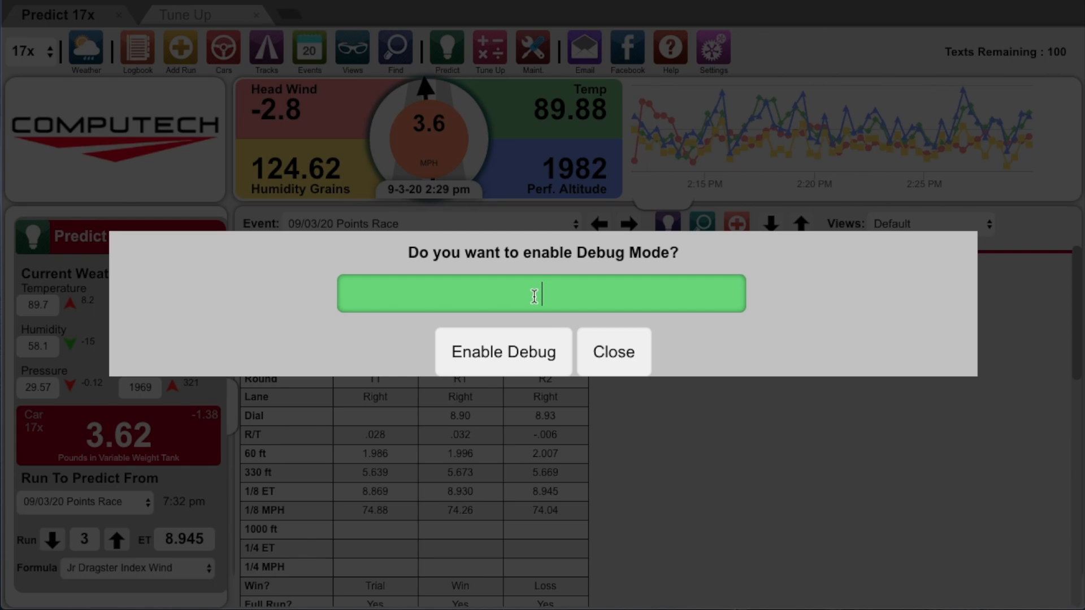
pyautogui.write('reset')
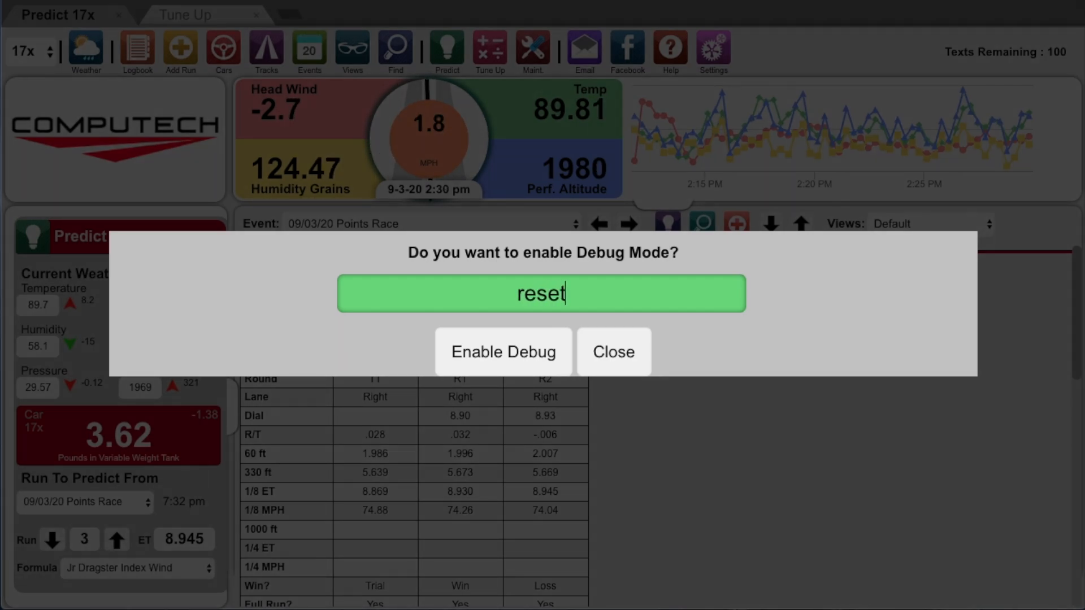
pyautogui.write('formulas')
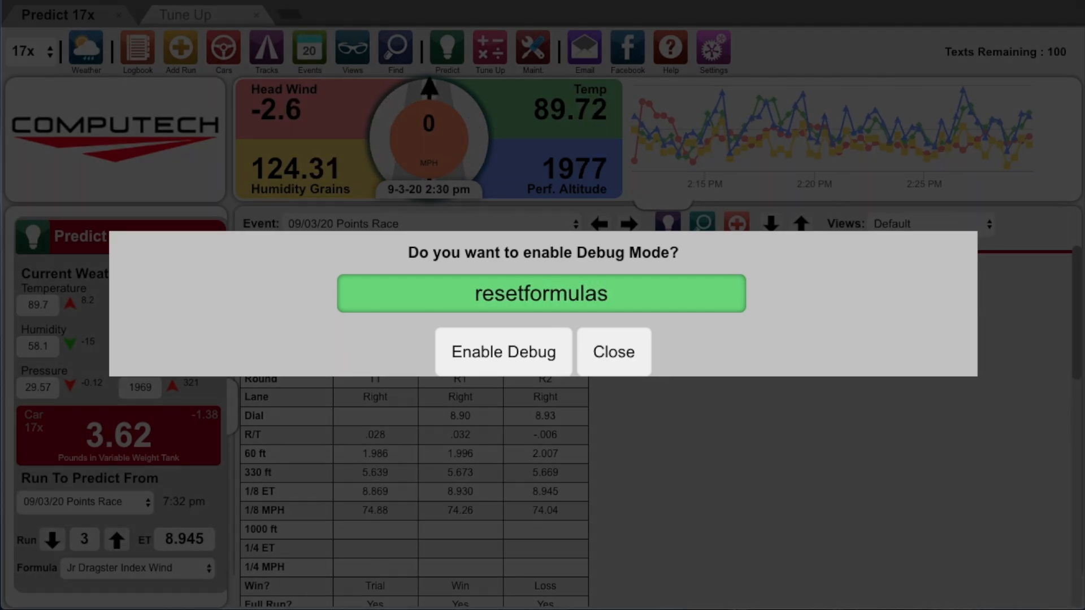
pyautogui.click(503, 352)
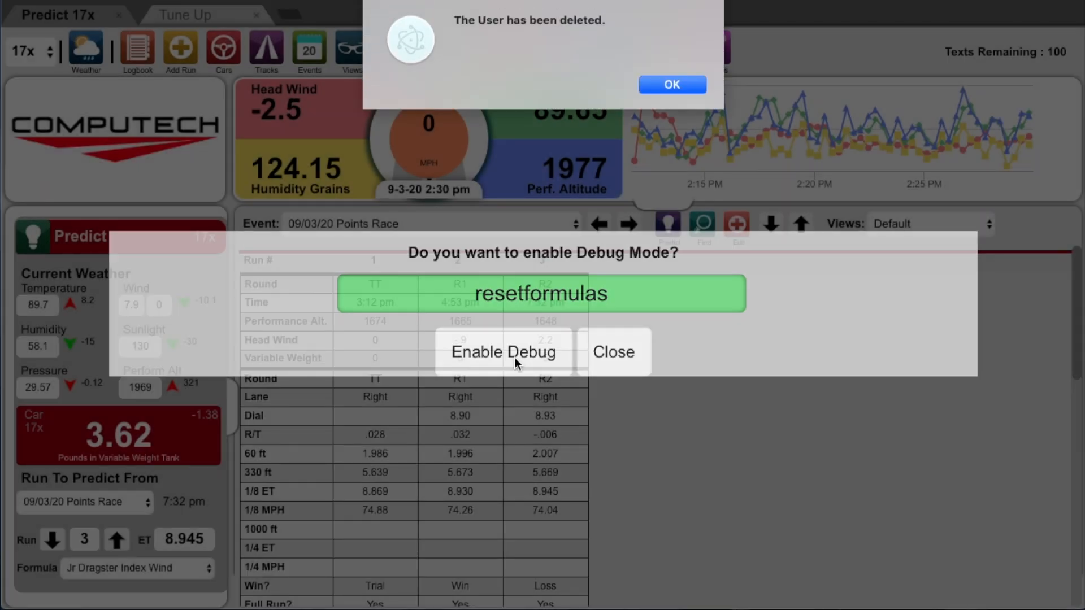
pyautogui.moveTo(605, 38)
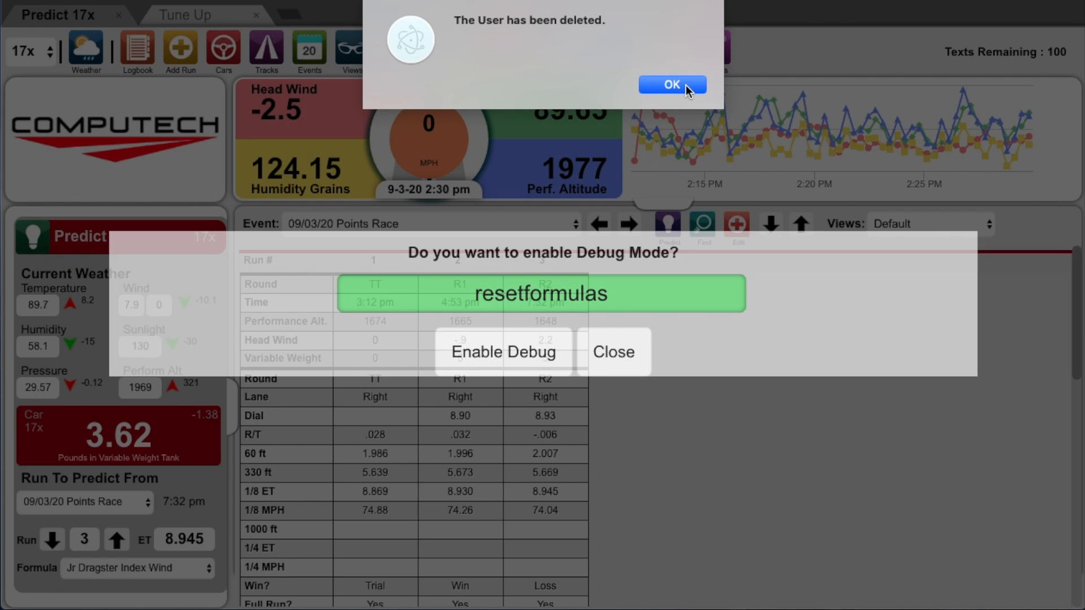
pyautogui.click(670, 85)
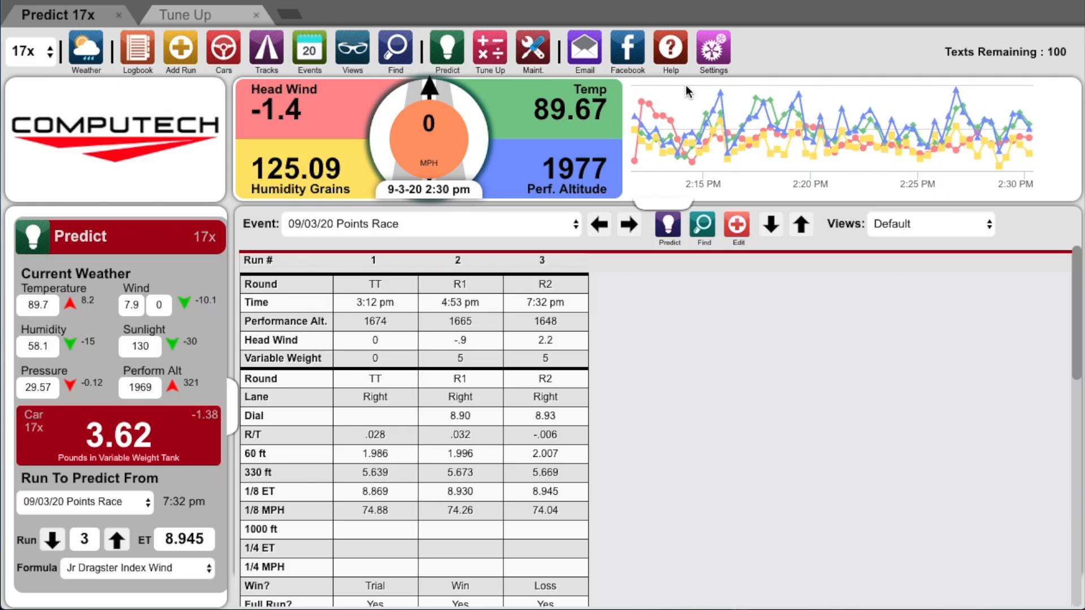